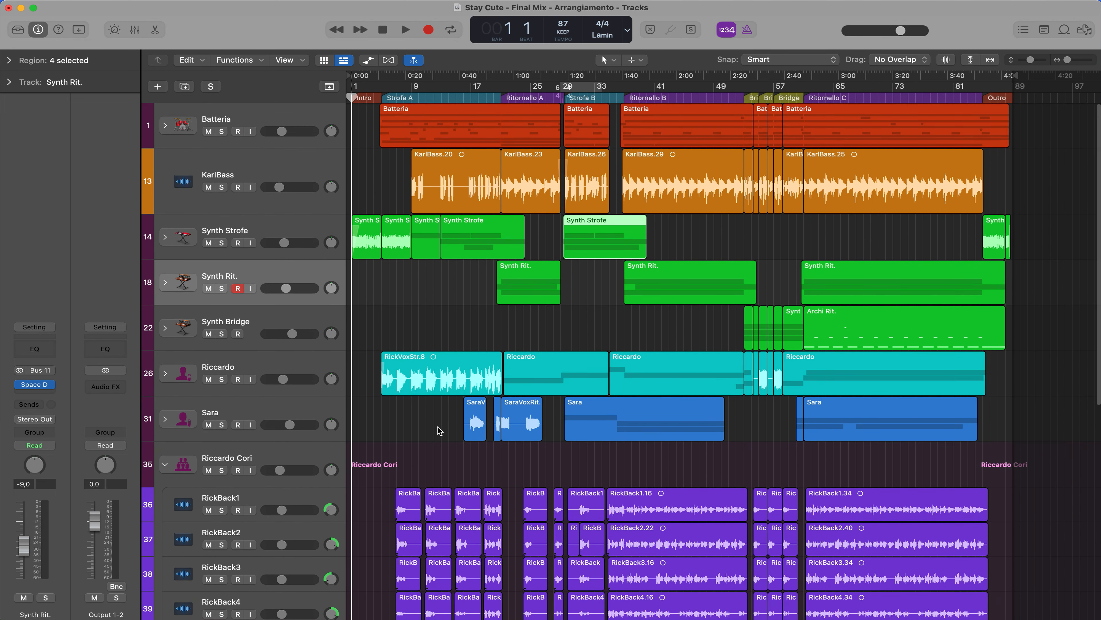
Step: Expand Synth Rit., move Fiati Rit._bip.01 to around bar 7 with automation, and recolour the Alchemy Rit. region magenta
{"action": "left_click", "coordinate": [164, 285]}
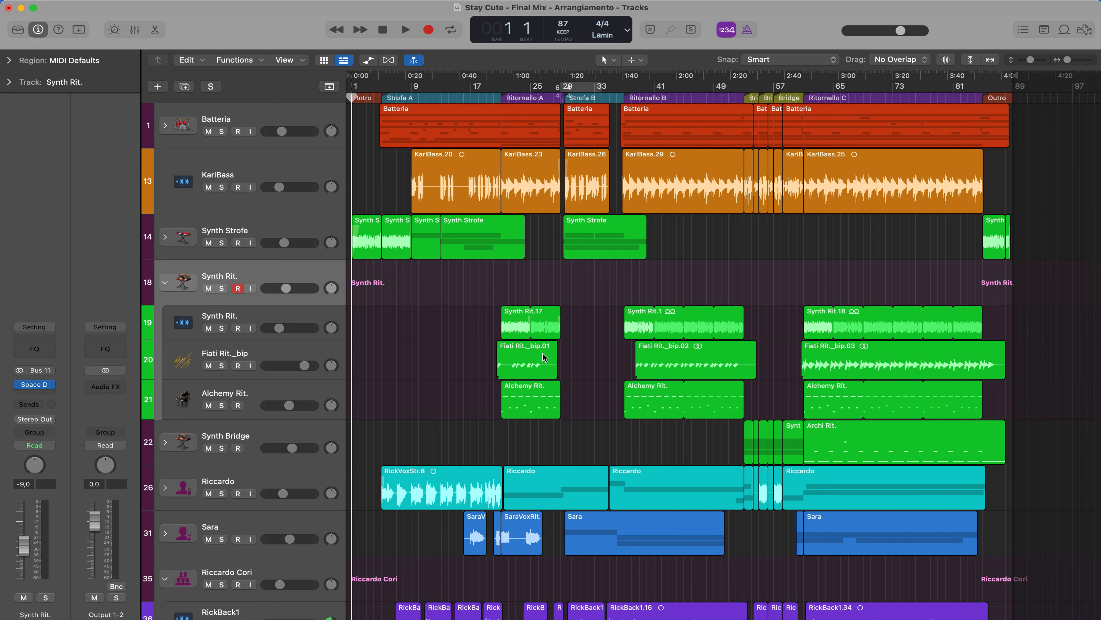
{"action": "left_click_drag", "start_coordinate": [527, 361], "coordinate": [444, 360]}
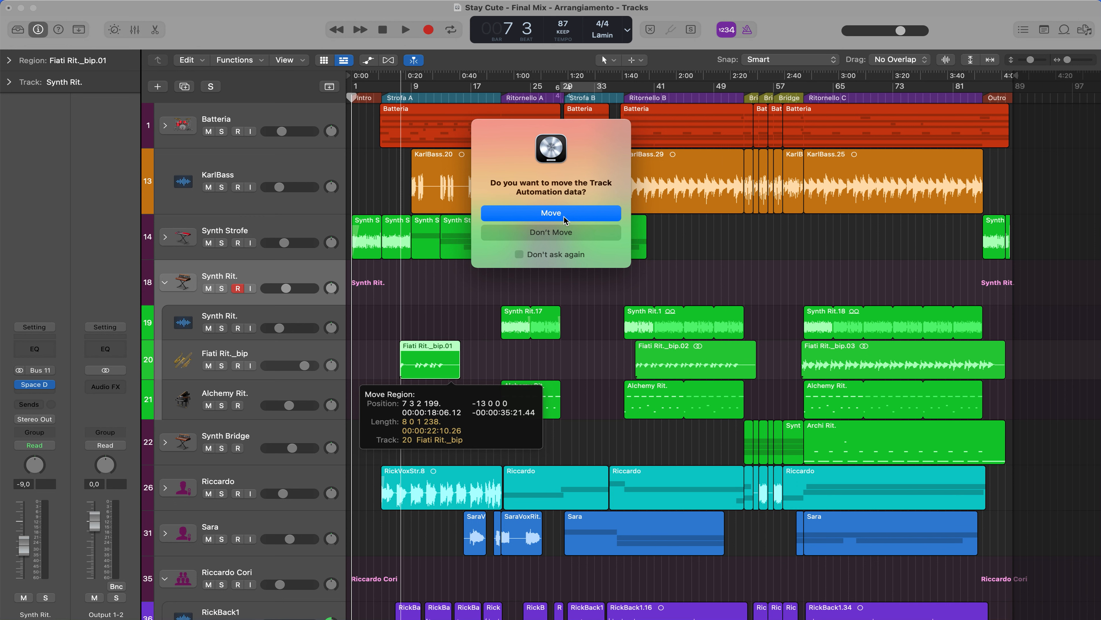
{"action": "left_click", "coordinate": [551, 213]}
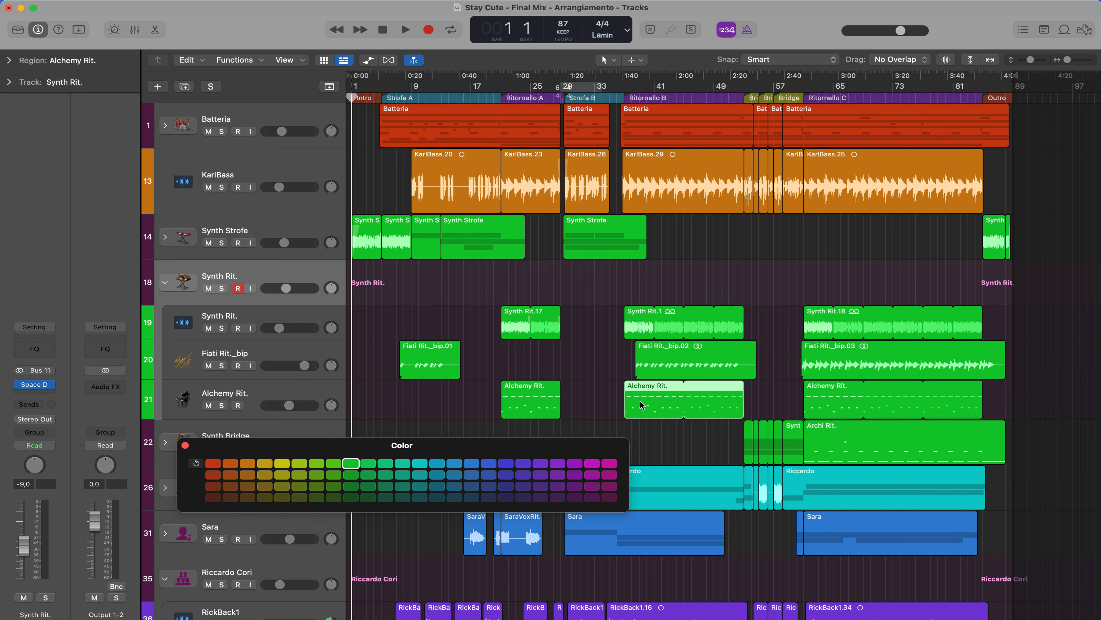
{"action": "left_click", "coordinate": [592, 463]}
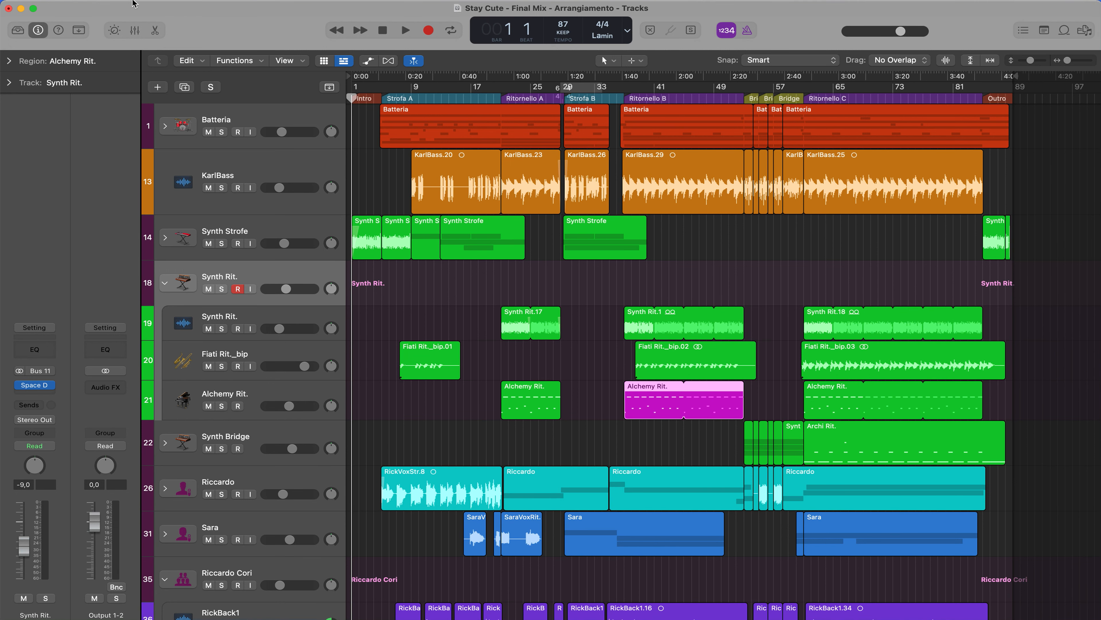
Step: Show the mixer below the tracks with all channel strips visible
{"action": "left_click", "coordinate": [188, 60]}
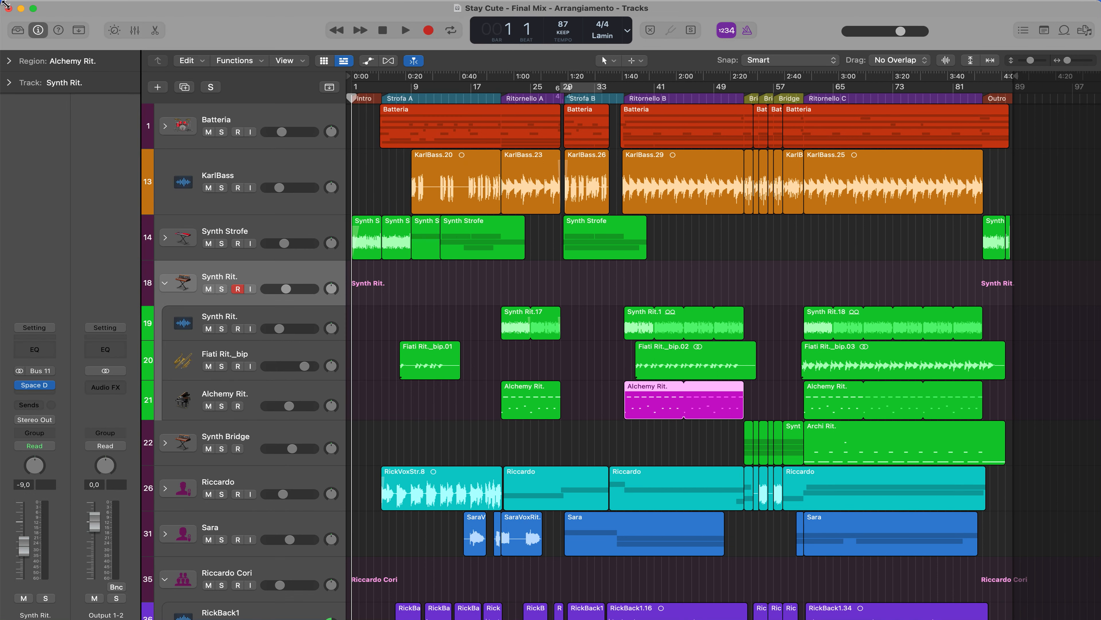
{"action": "left_click", "coordinate": [133, 31]}
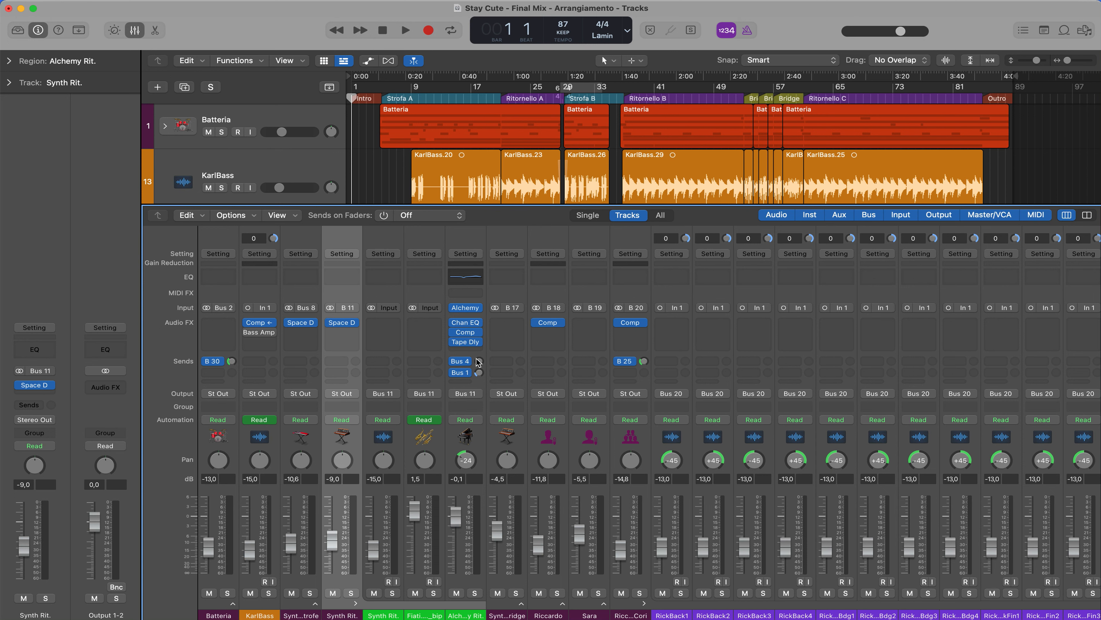
{"action": "mouse_move", "coordinate": [478, 353]}
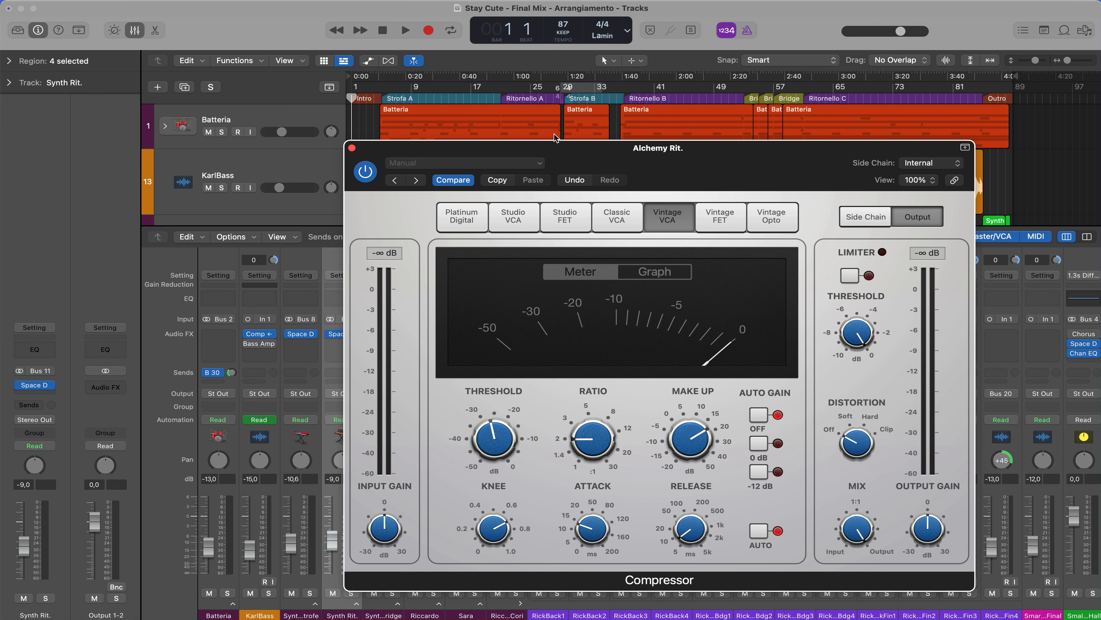
{"action": "mouse_move", "coordinate": [564, 149]}
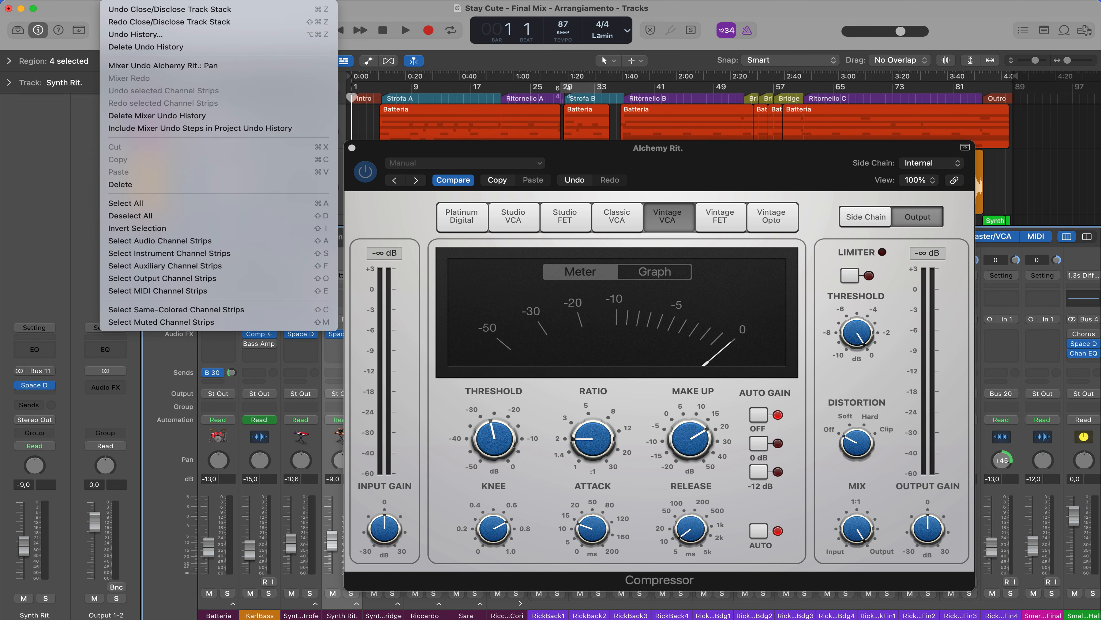
{"action": "mouse_move", "coordinate": [139, 35]}
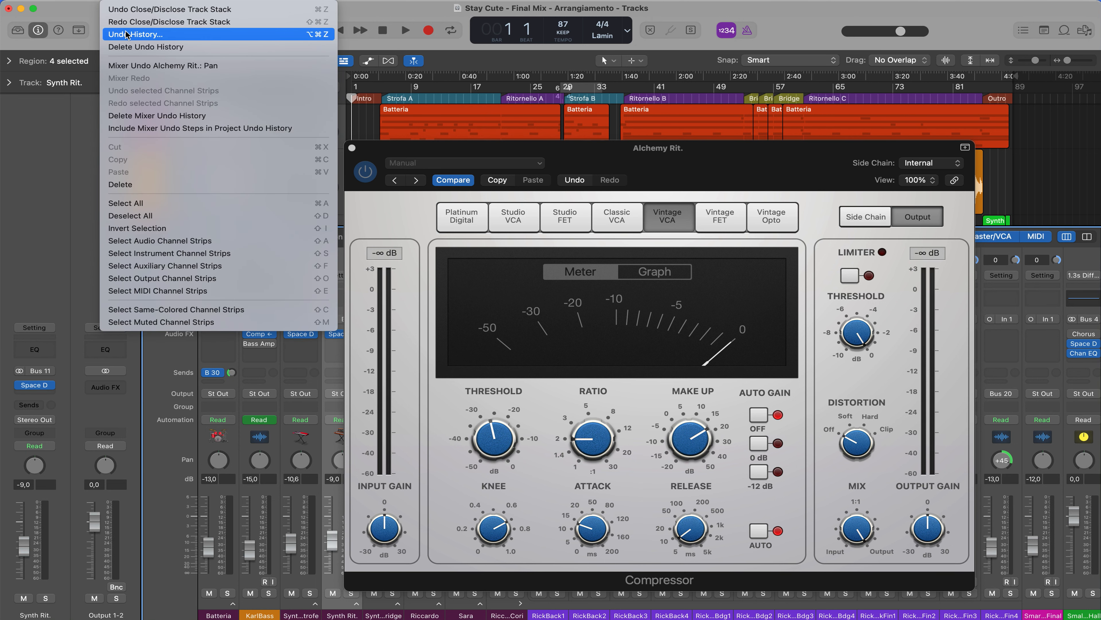
Step: Bring up the Undo History list via the Edit menu
{"action": "left_click", "coordinate": [138, 34]}
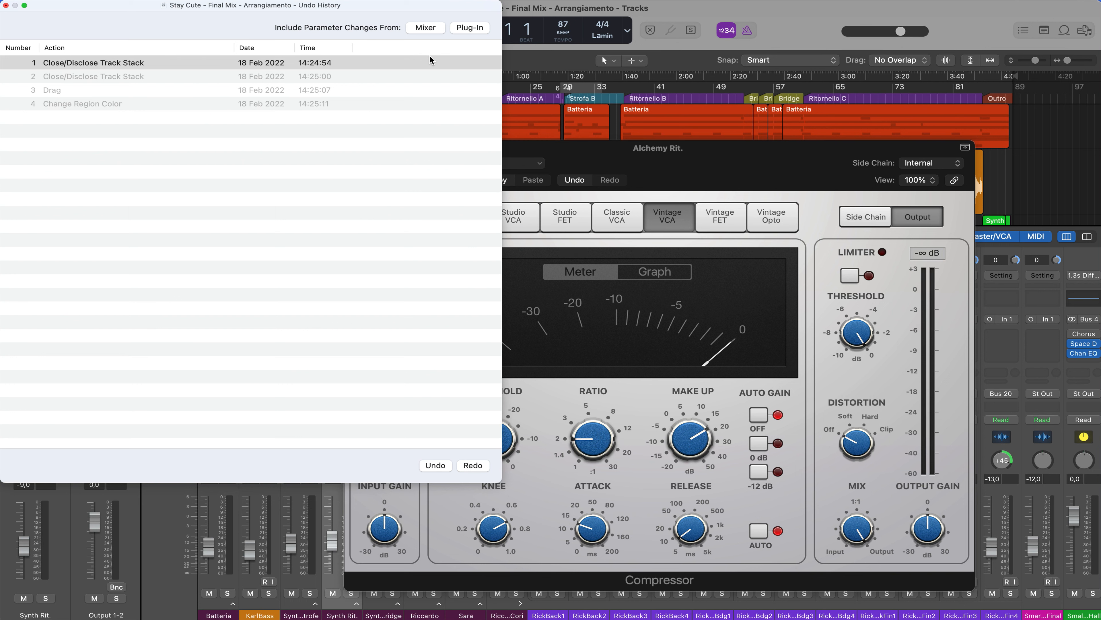
{"action": "left_click", "coordinate": [424, 27]}
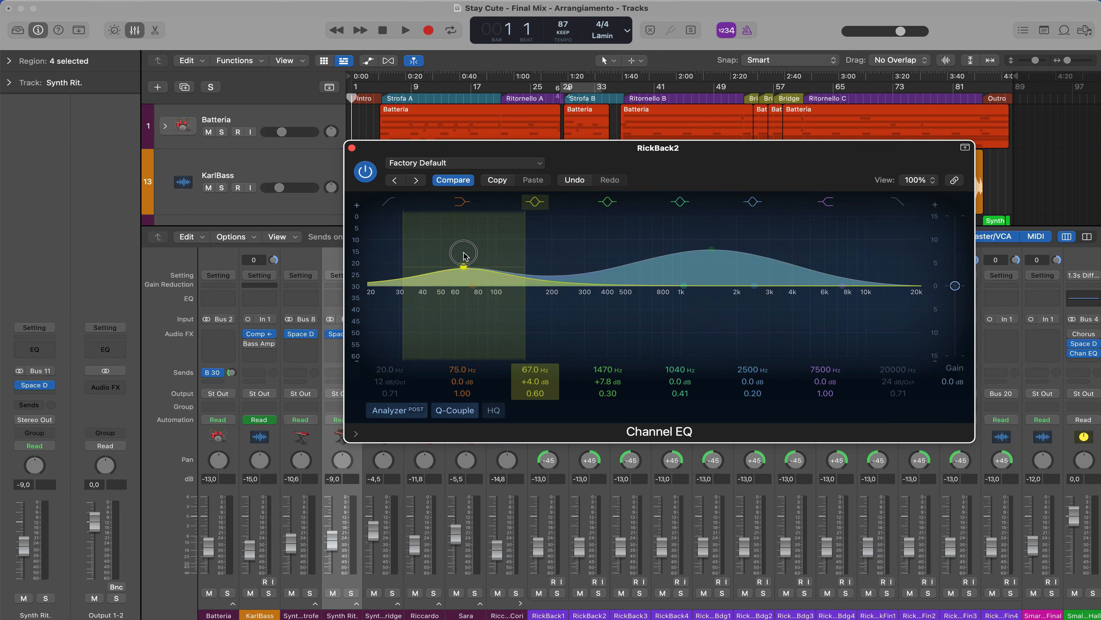
Step: Flatten RickBack2's Peak 2 band at 100 Hz and close the Channel EQ window
{"action": "left_click_drag", "start_coordinate": [464, 255], "coordinate": [495, 286]}
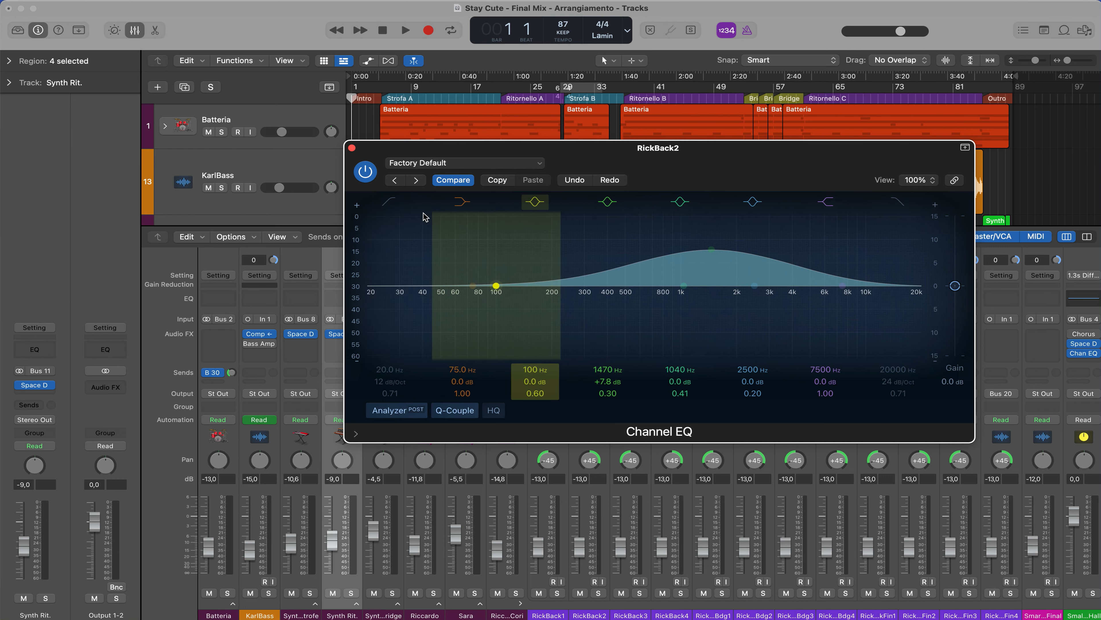
{"action": "left_click", "coordinate": [353, 147]}
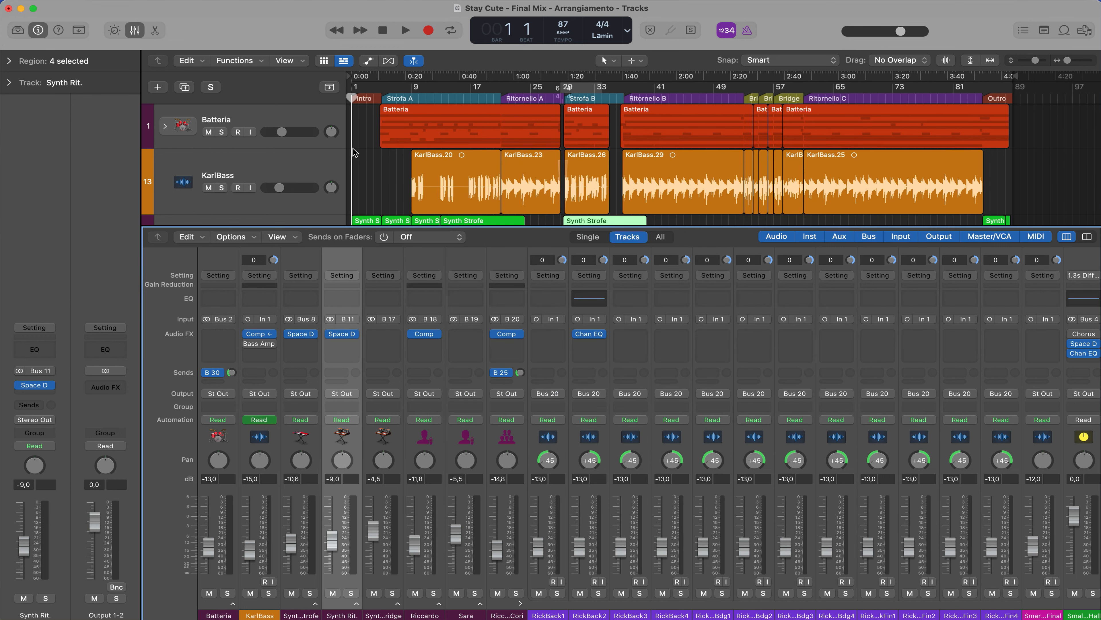
Step: Add Pro-L 2 to RickBack2, then restore the undo history up to the Lookahead step
{"action": "left_click", "coordinate": [589, 333]}
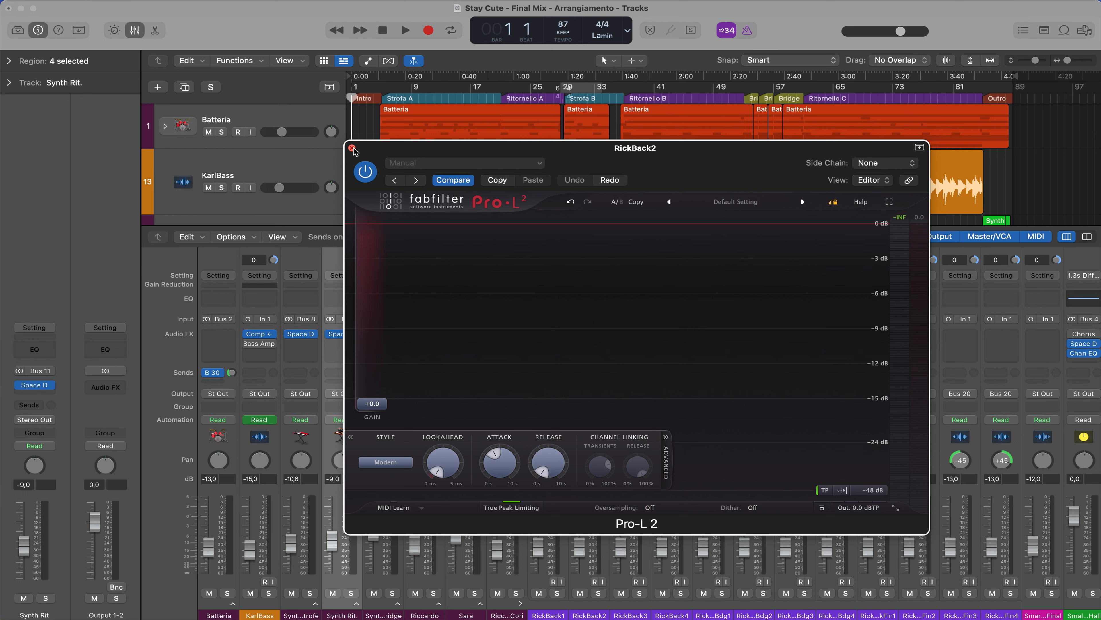
{"action": "left_click", "coordinate": [187, 60]}
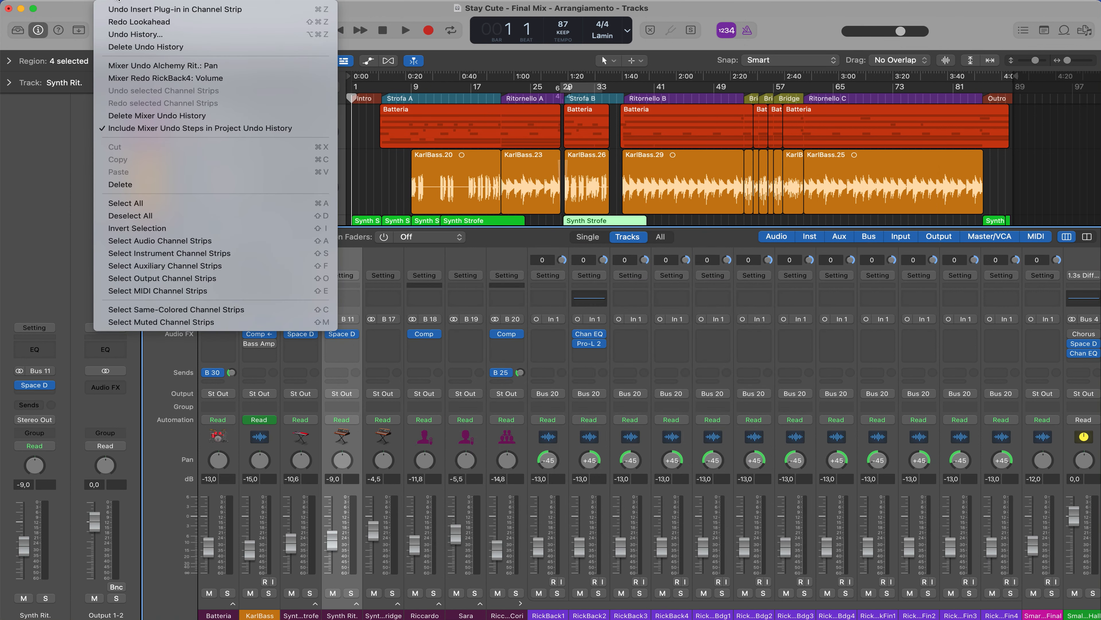
{"action": "left_click", "coordinate": [135, 35]}
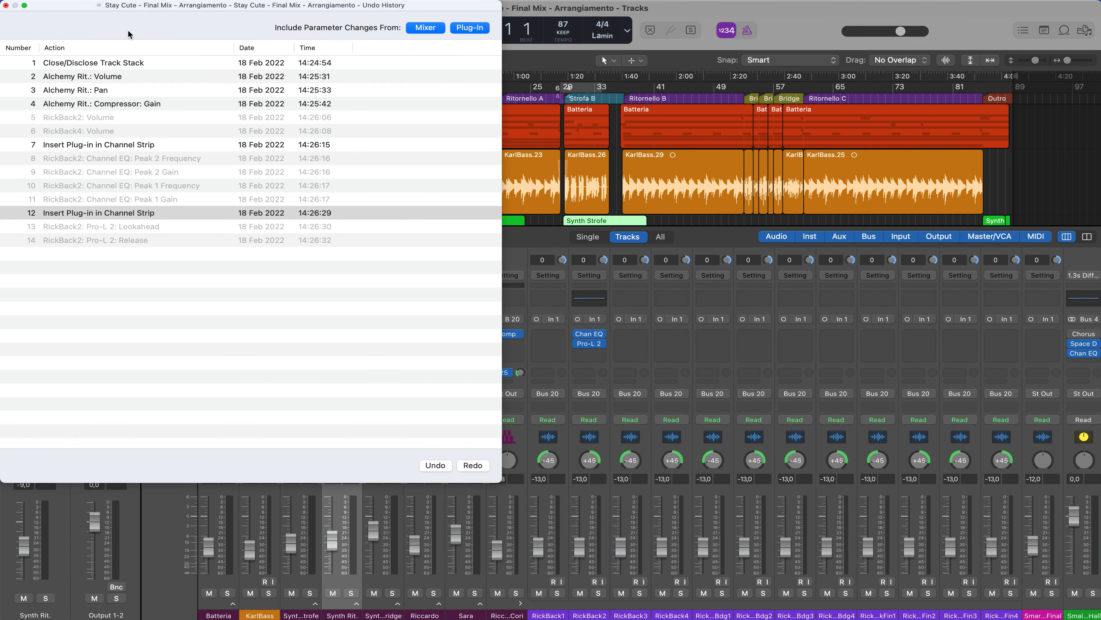
{"action": "left_click", "coordinate": [101, 226]}
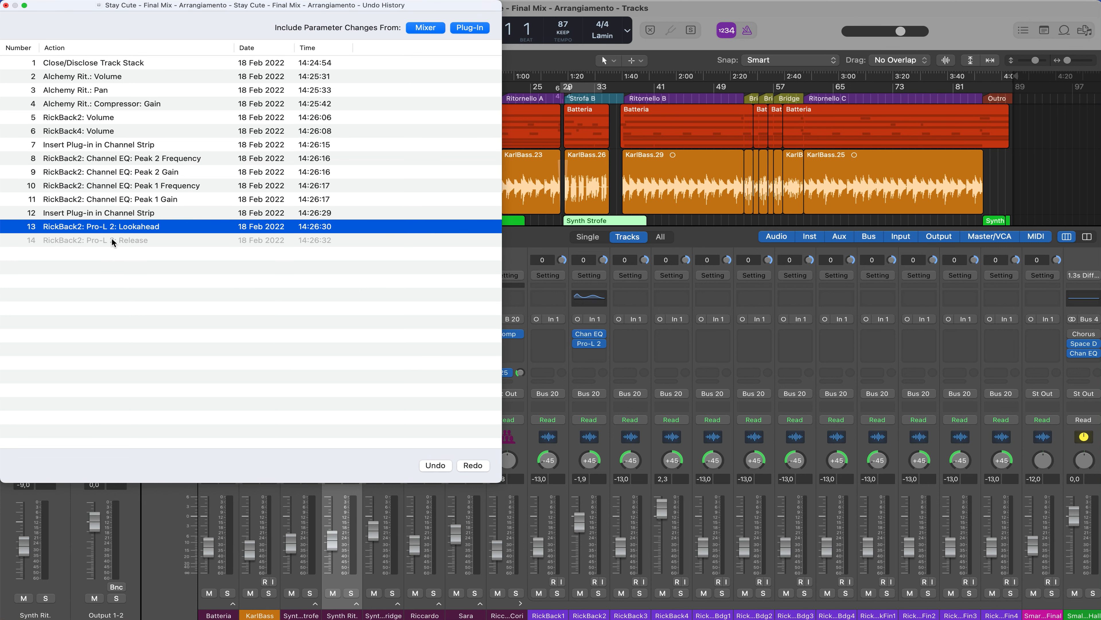